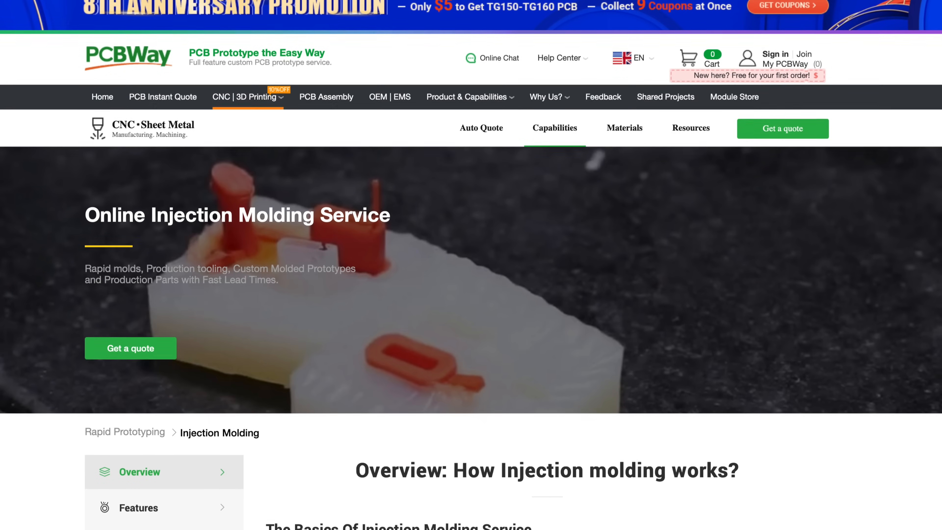
scroll("down", 3)
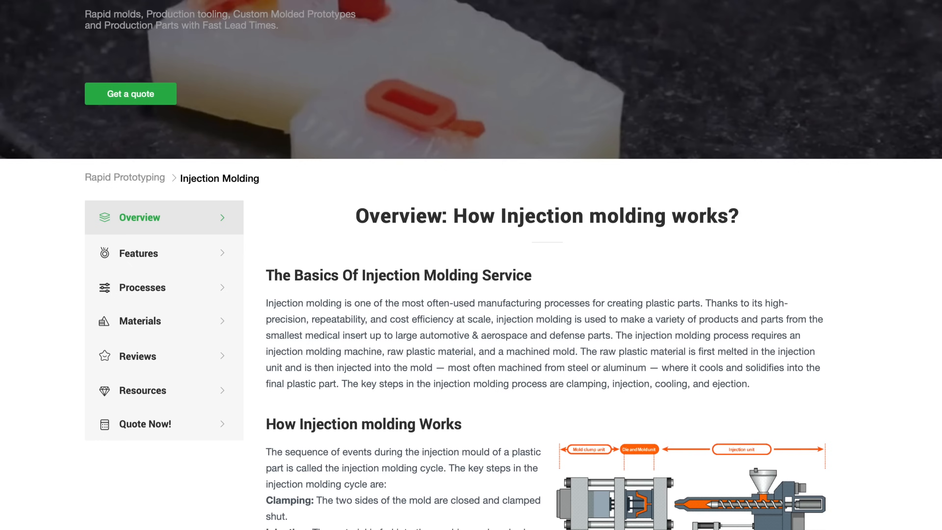
scroll("down", 3)
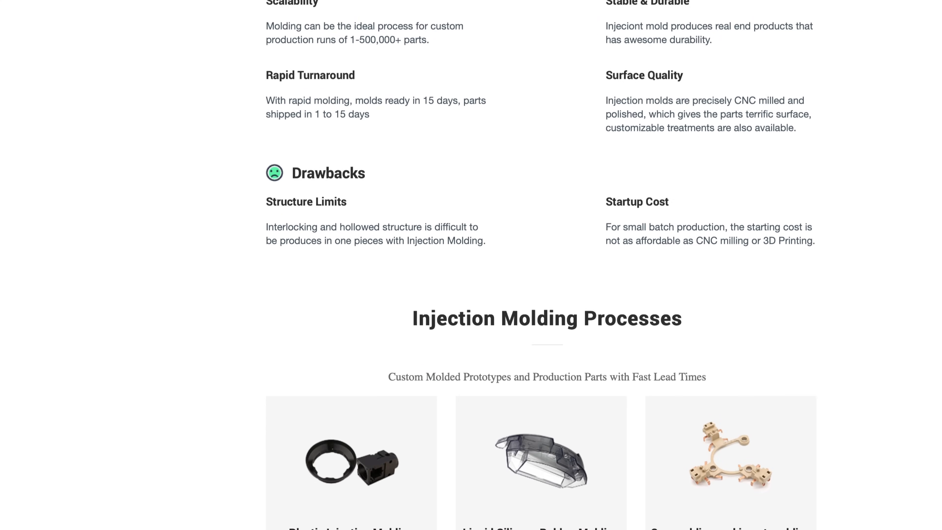
scroll("down", 3)
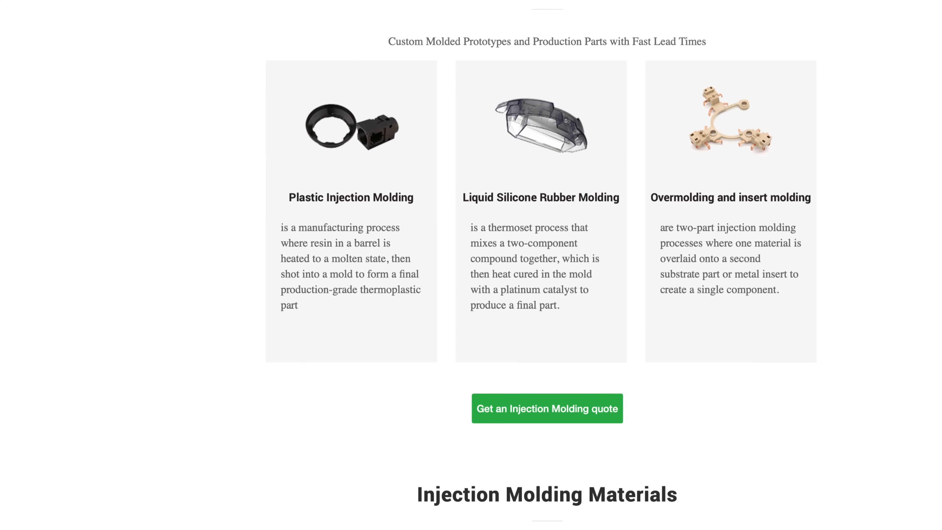
scroll("down", 3)
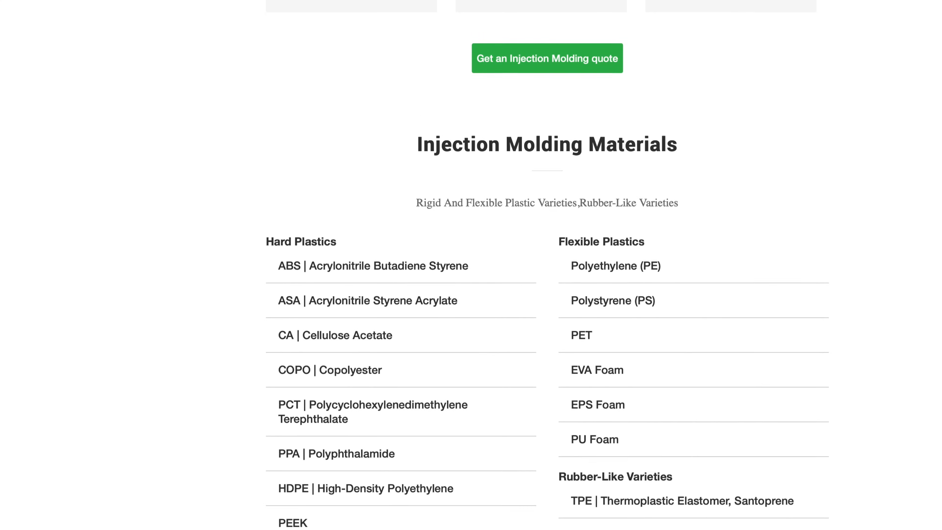
scroll("down", 3)
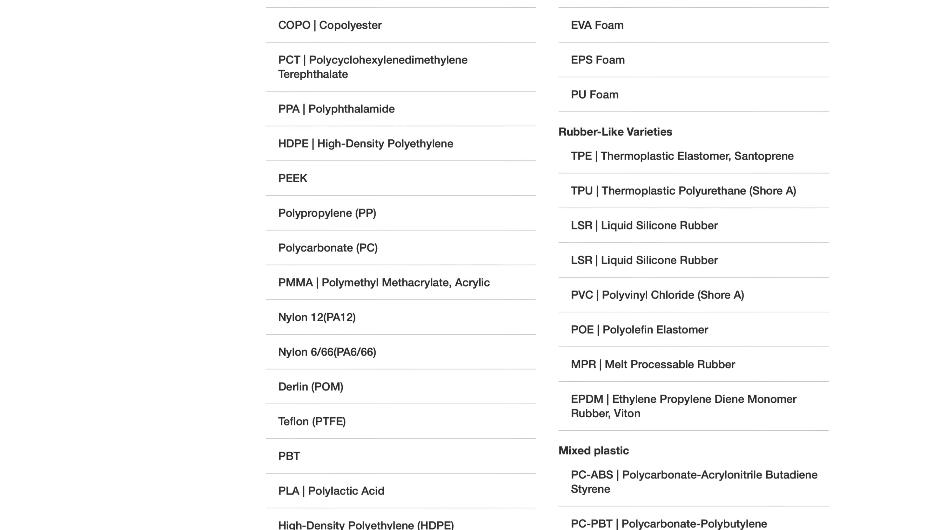
scroll("down", 3)
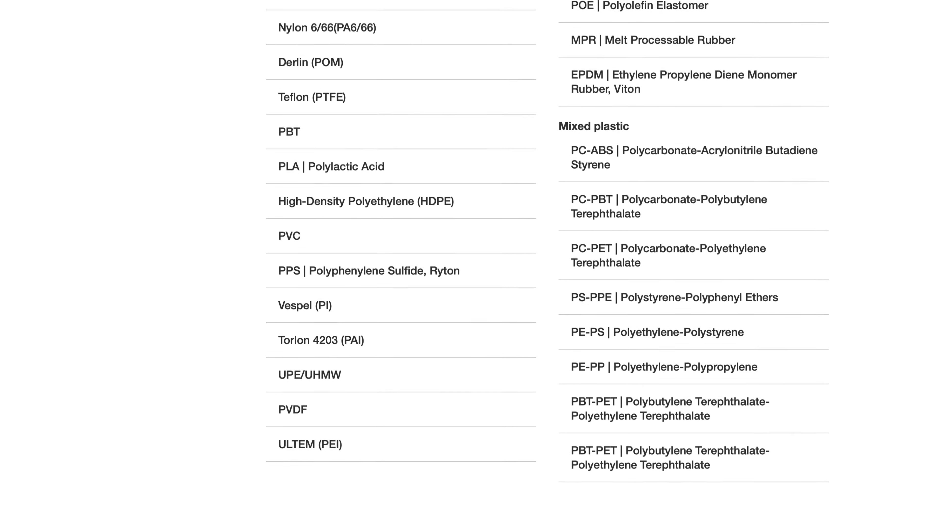
scroll("down", 3)
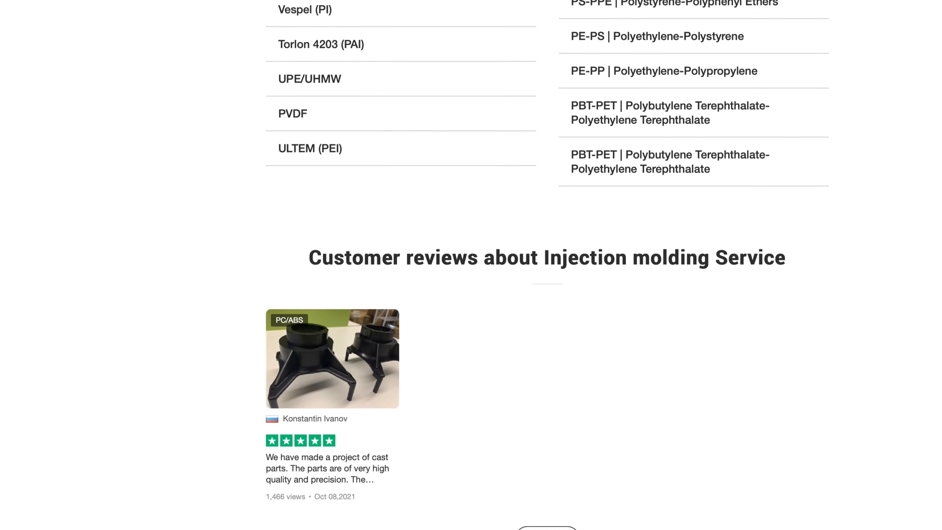
scroll("down", 3)
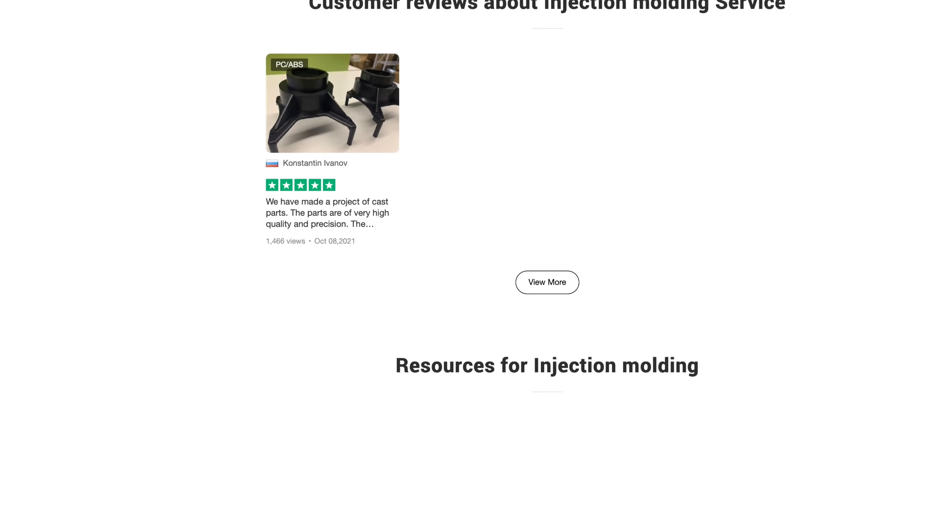